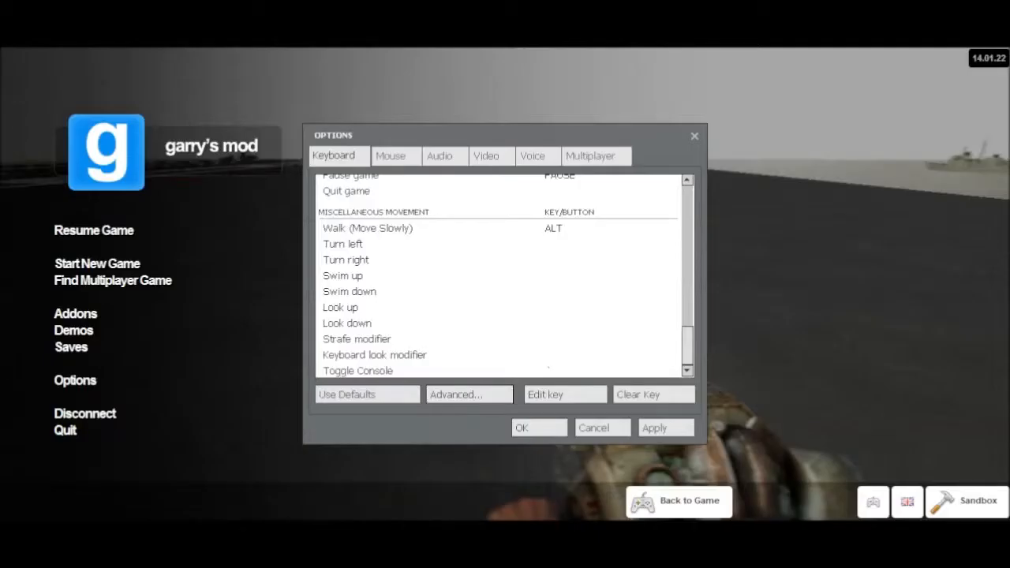
mouse_move(75, 314)
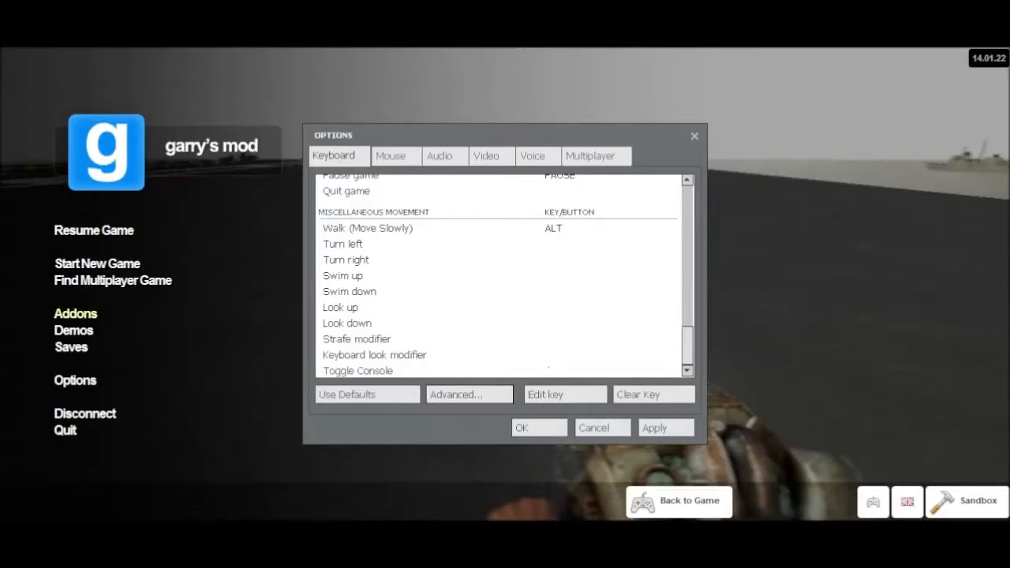
- Browse the vehicle, NPC and tool add-on categories, then list the subscribed add-ons
left_click(75, 313)
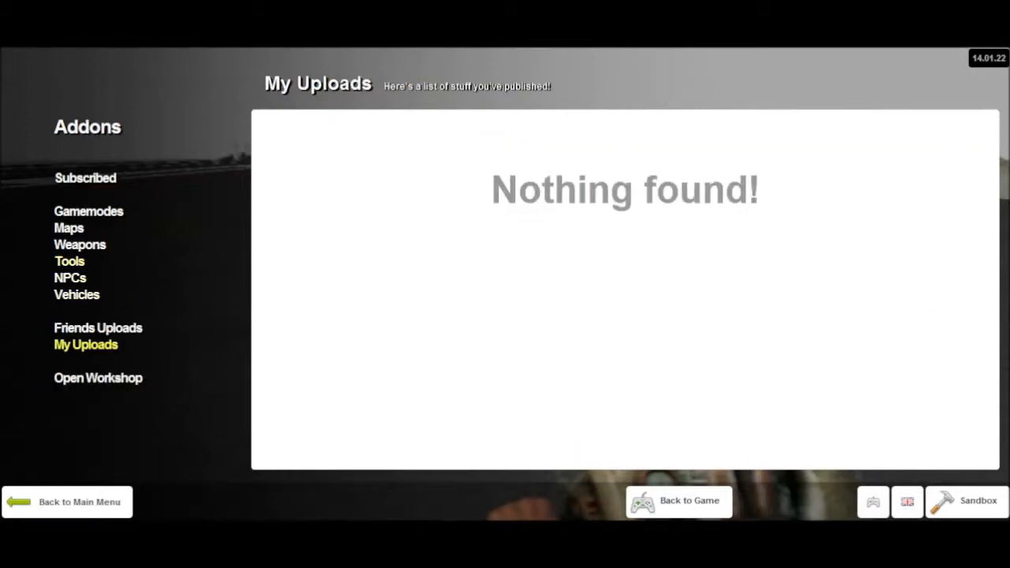
left_click(77, 295)
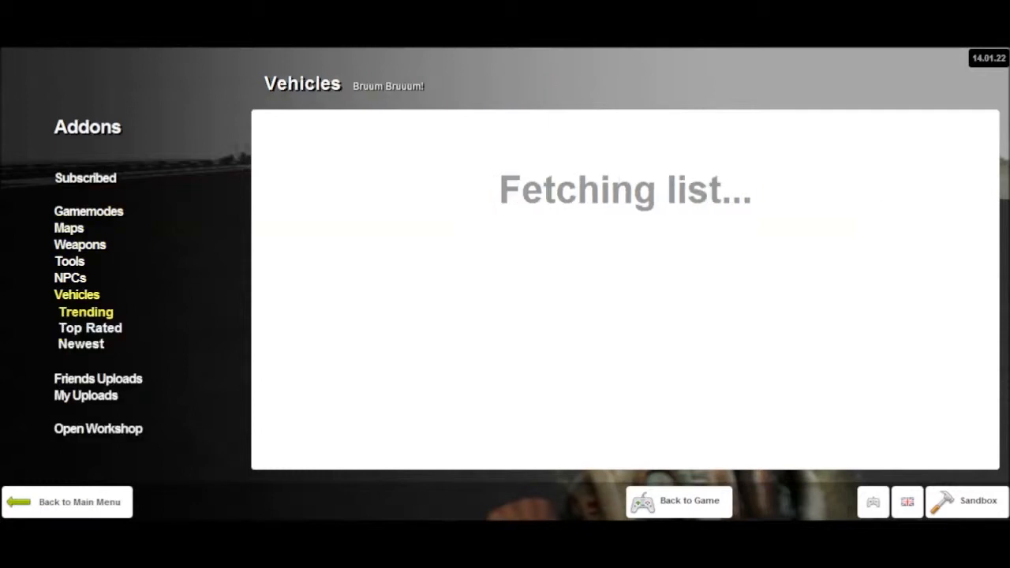
left_click(69, 277)
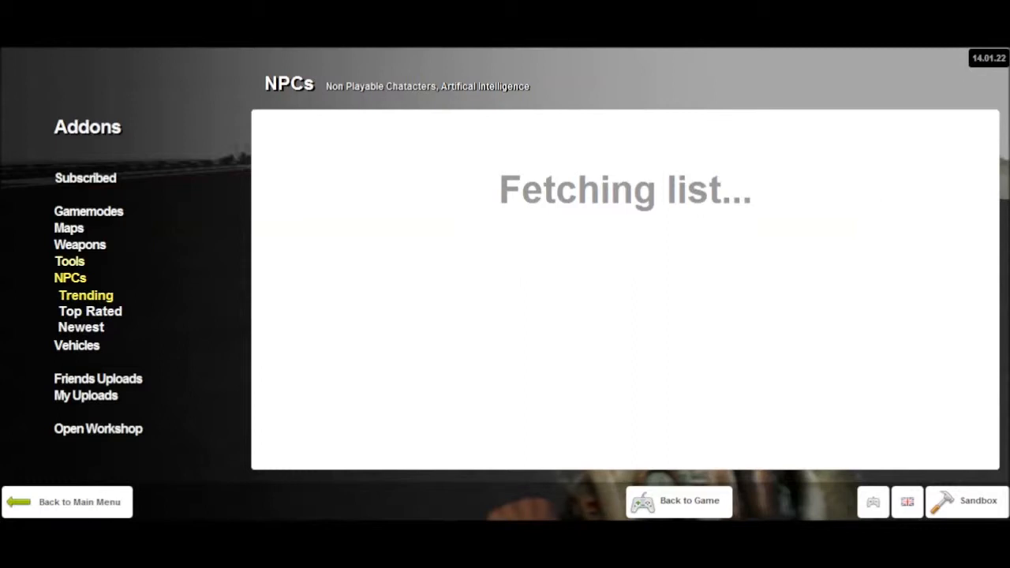
left_click(69, 261)
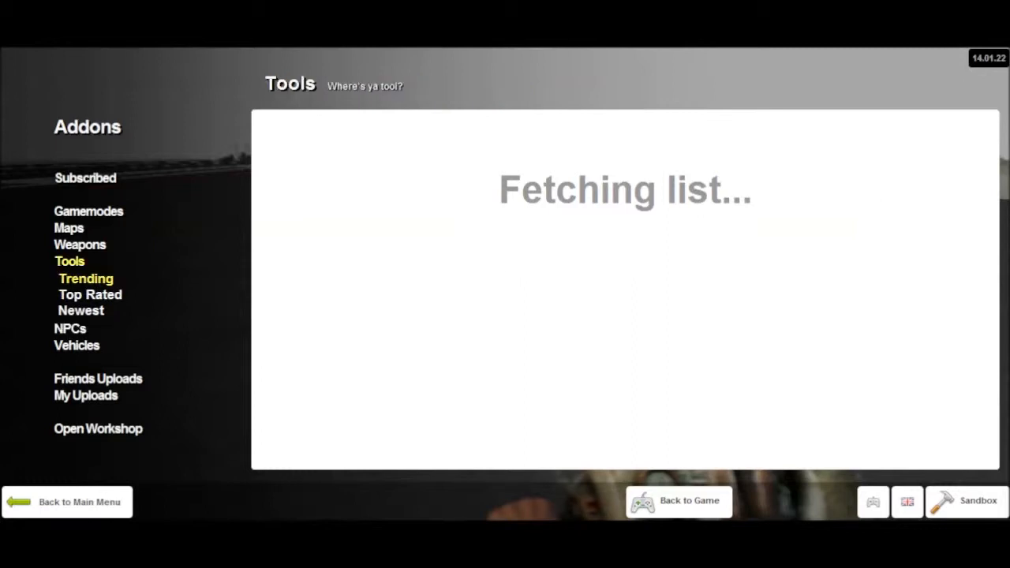
left_click(85, 178)
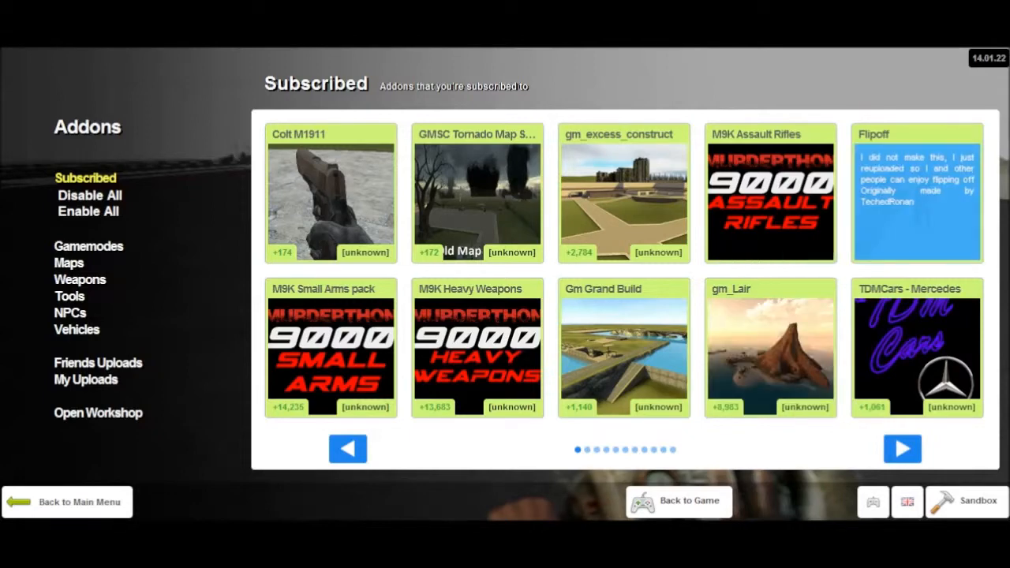
mouse_move(916, 194)
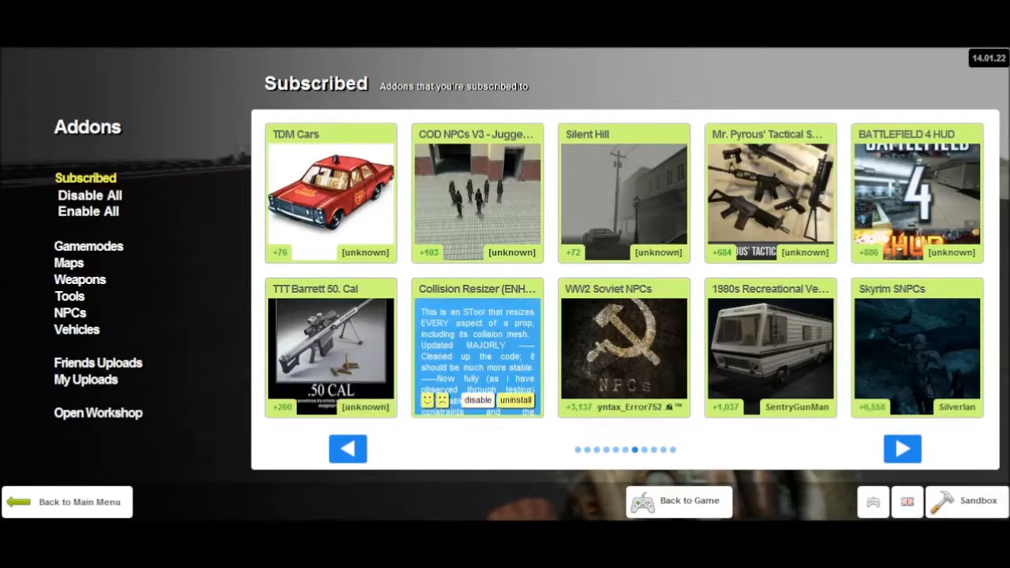
mouse_move(476, 351)
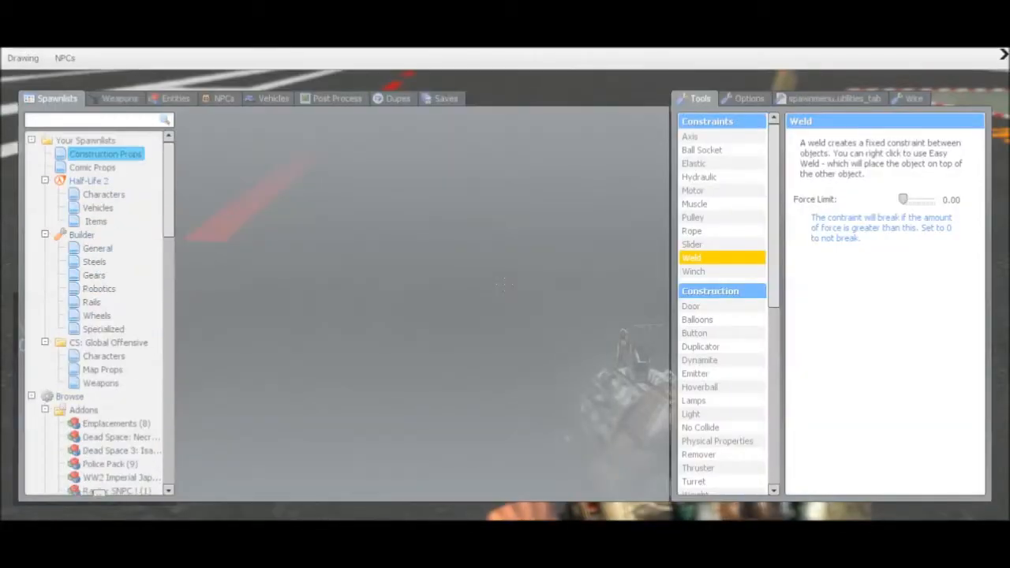
left_click(274, 98)
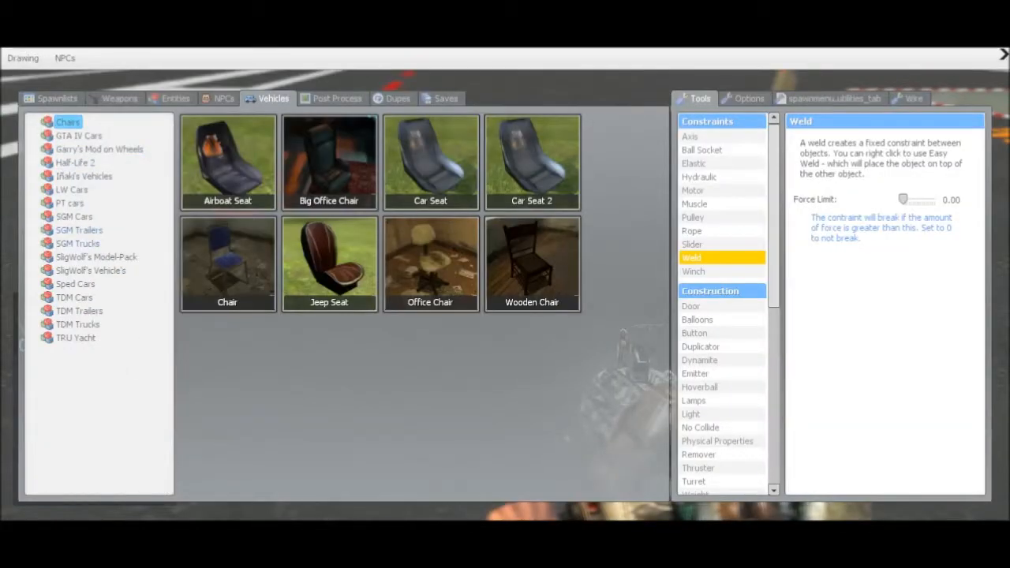
left_click(75, 284)
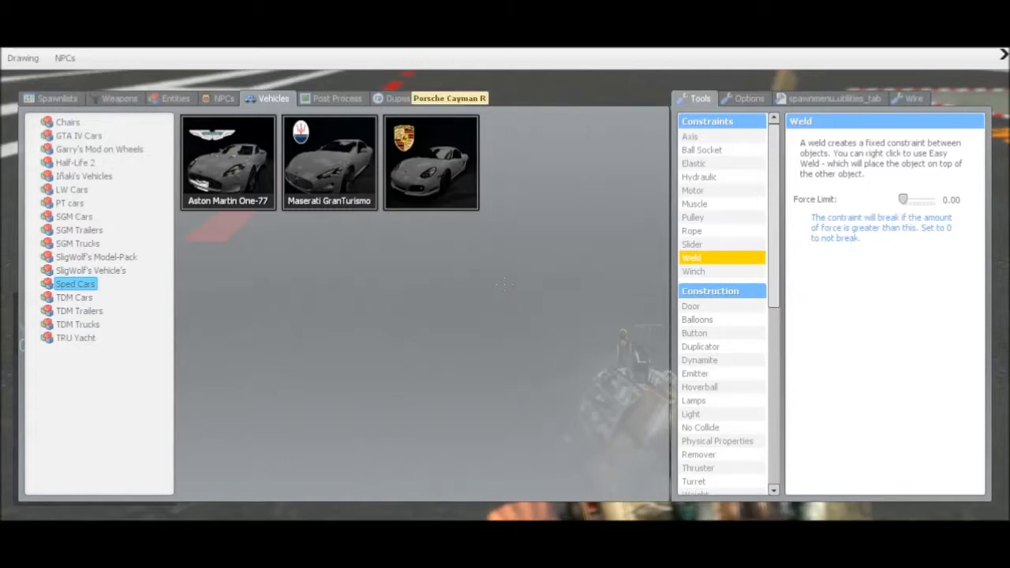
left_click(56, 98)
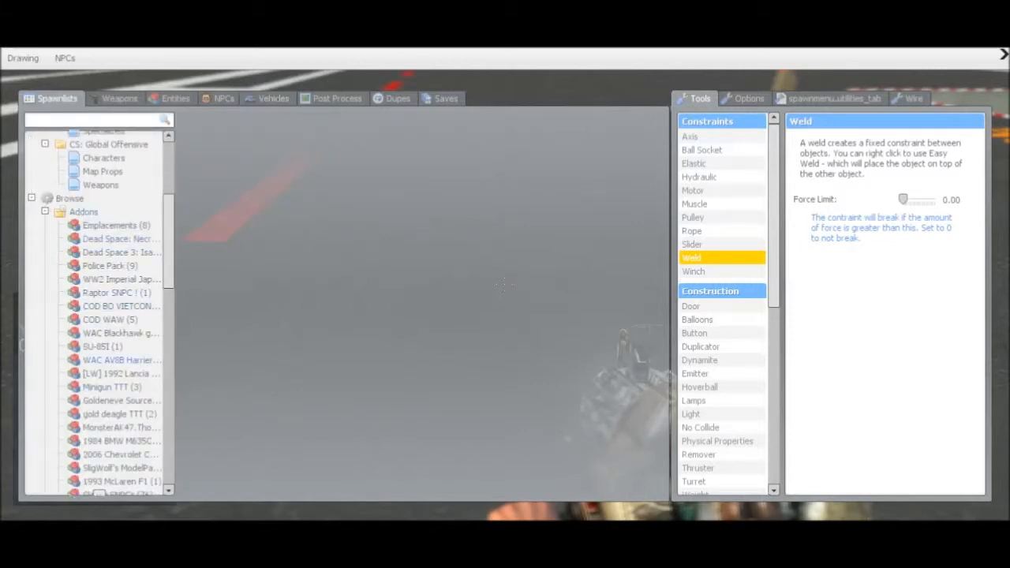
- View the Police Pack and 1980s Recreational spawnlists, then scroll down the folder tree
left_click(119, 238)
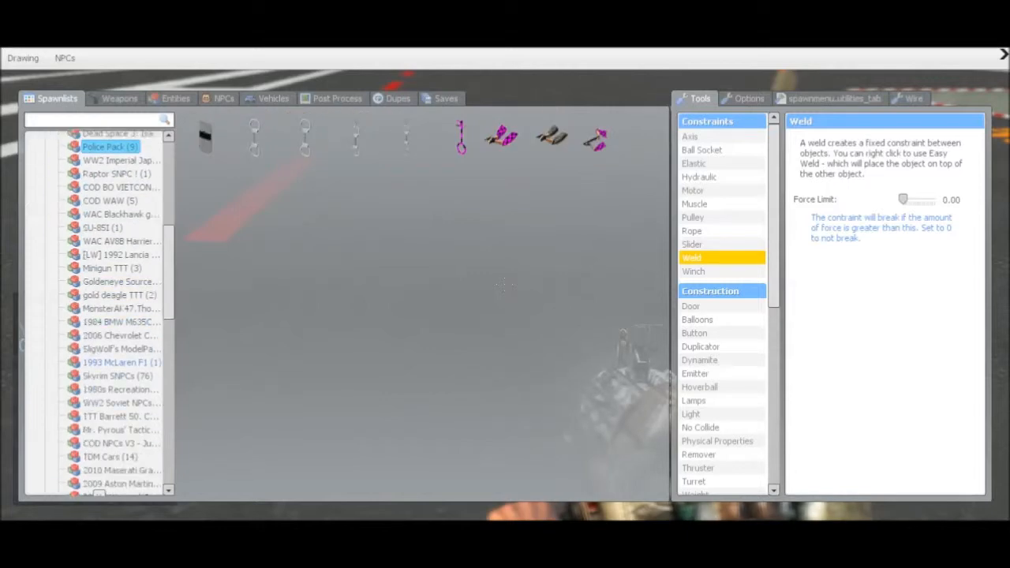
left_click(118, 389)
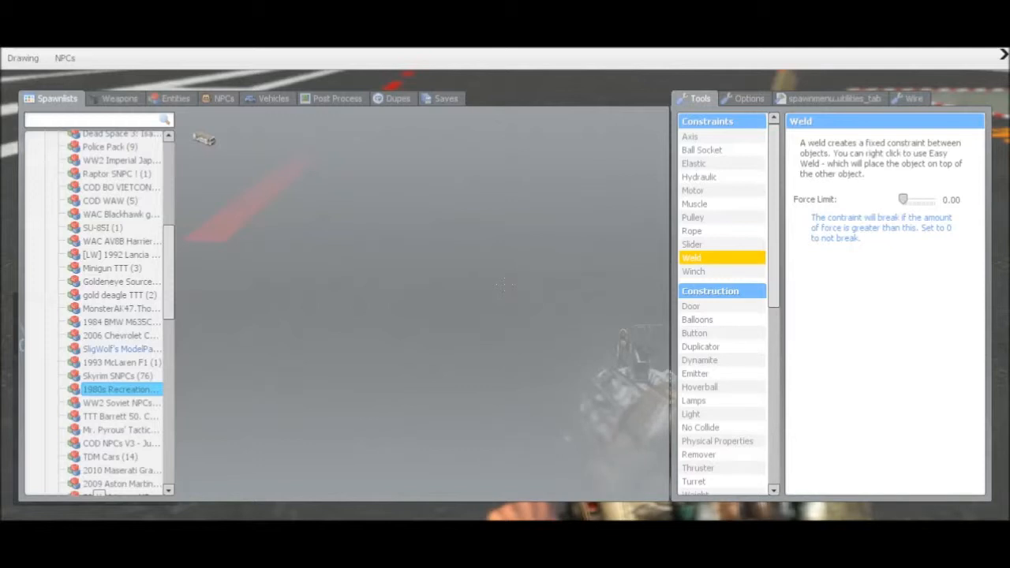
scroll("down", 3)
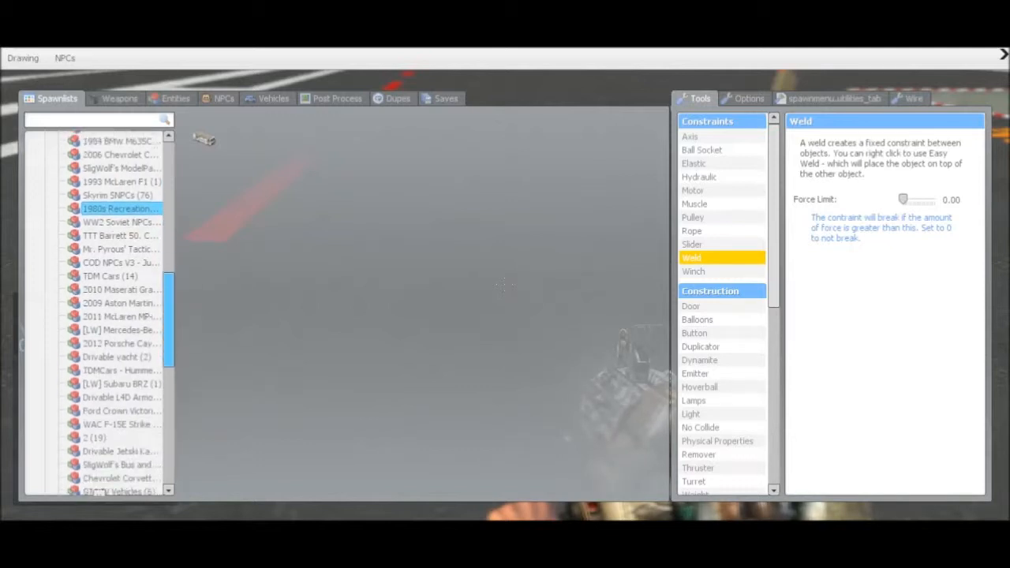
scroll("down", 3)
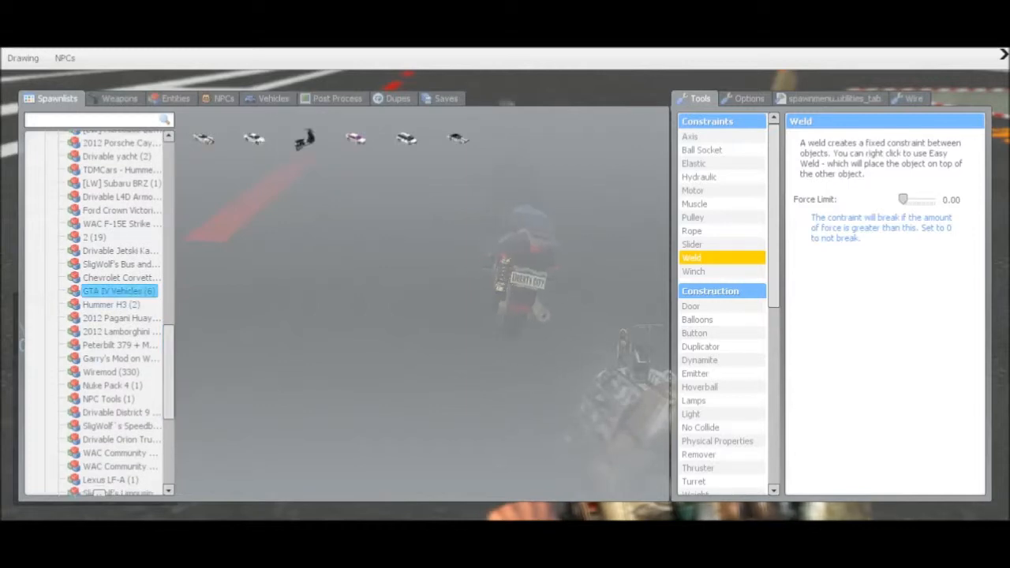
scroll("down", 3)
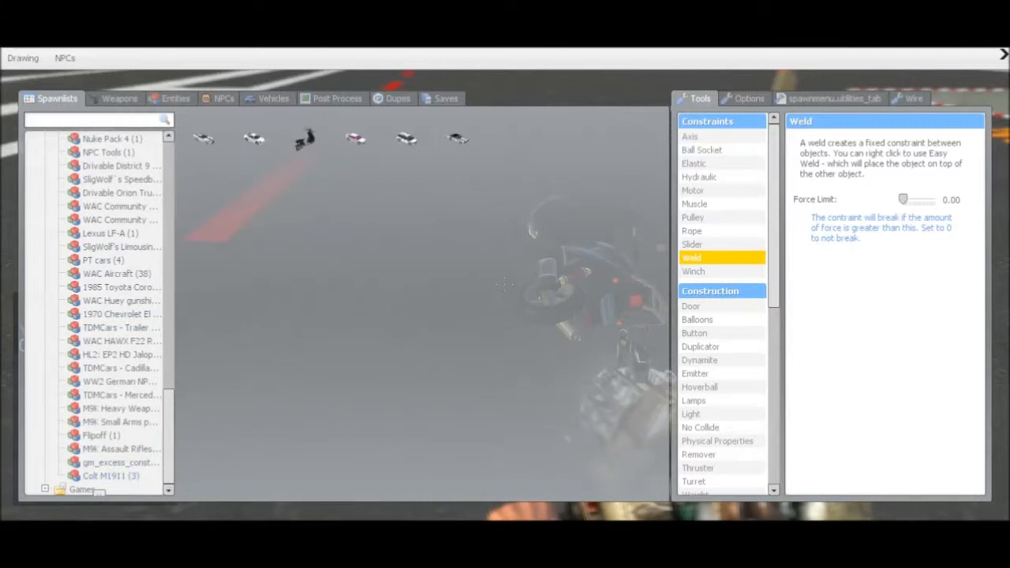
scroll("down", 3)
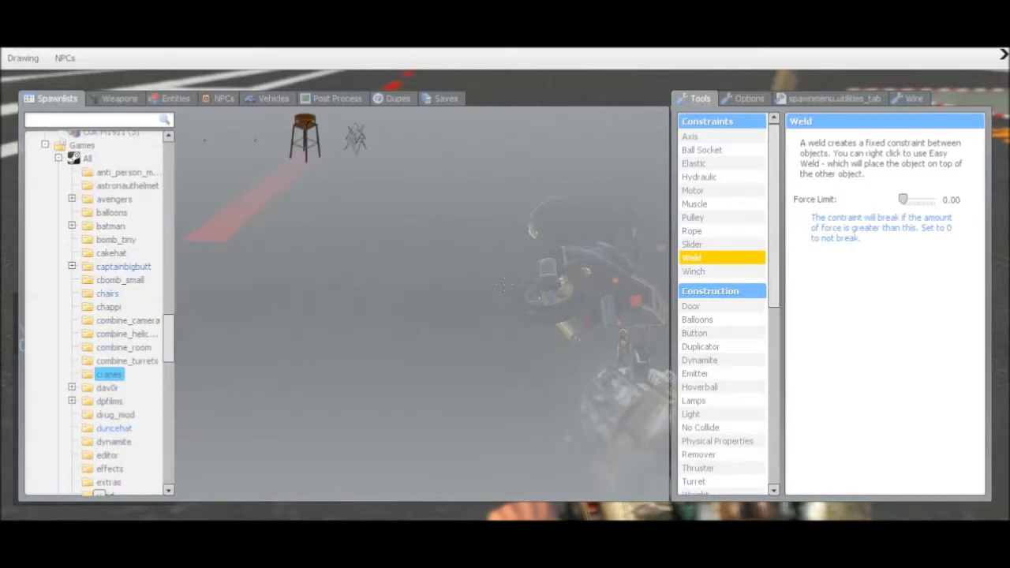
- Open the ipha model folder and pick its mushroom-shaped prop
scroll("down", 3)
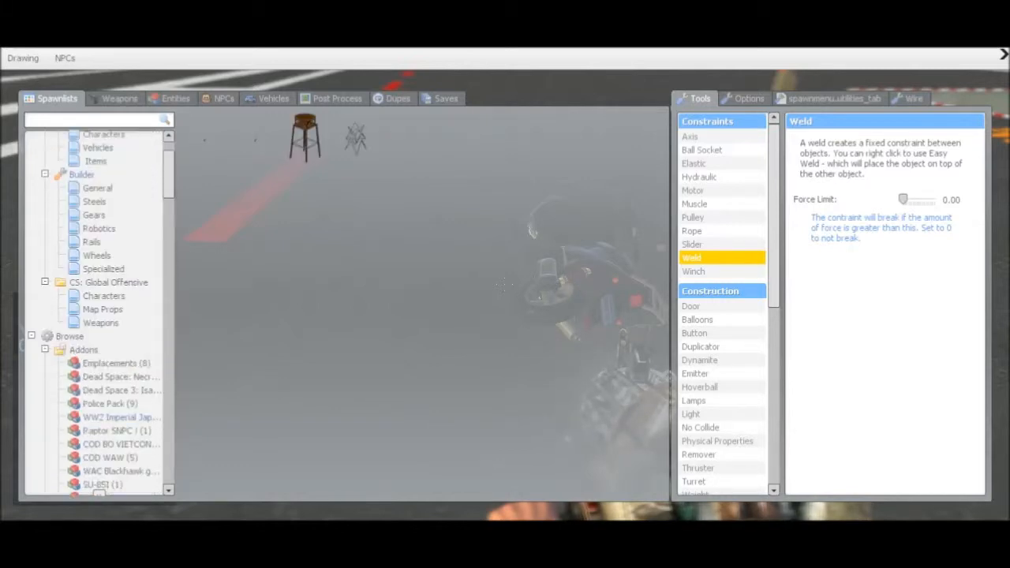
scroll("down", 3)
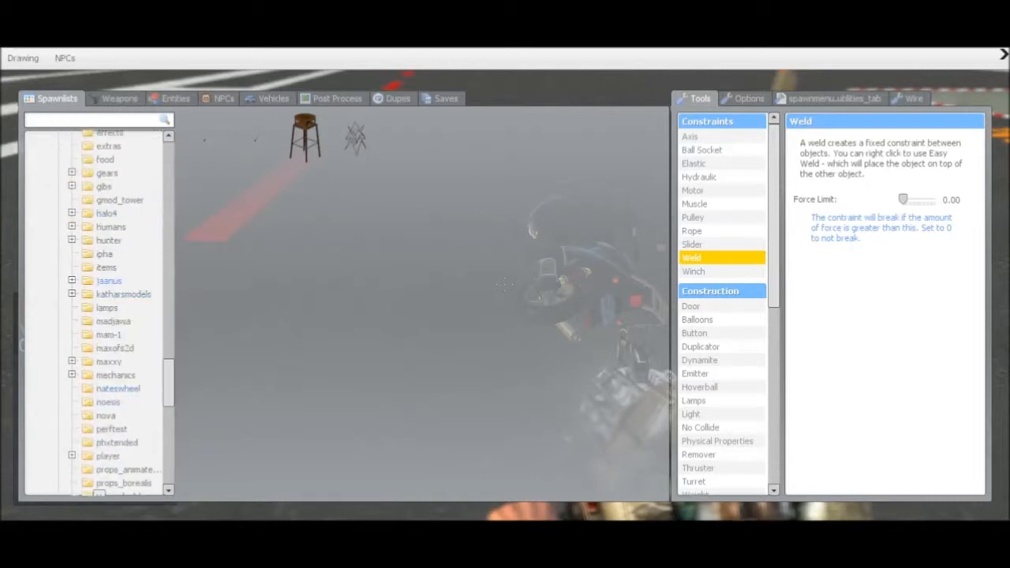
left_click(104, 253)
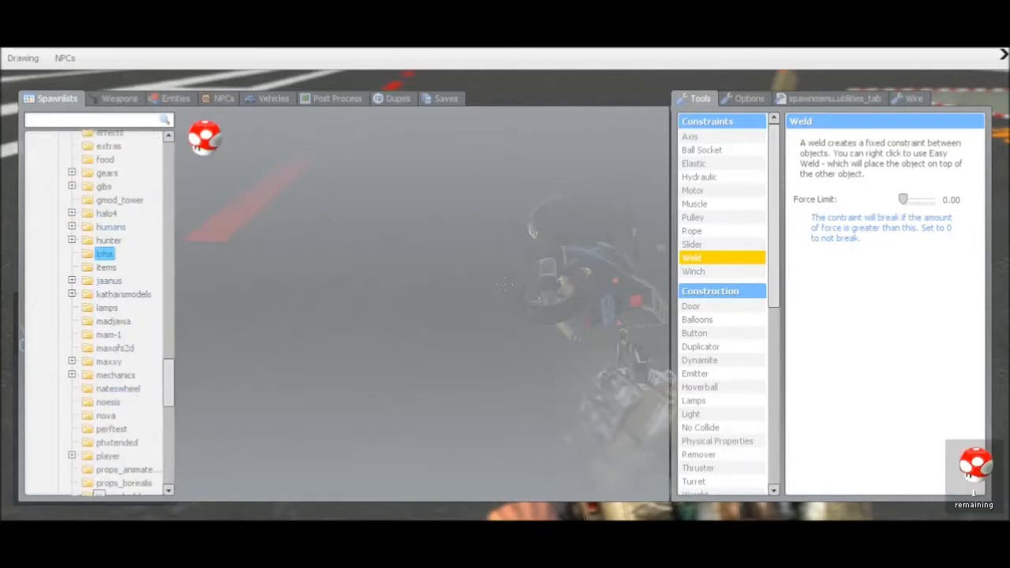
left_click(110, 227)
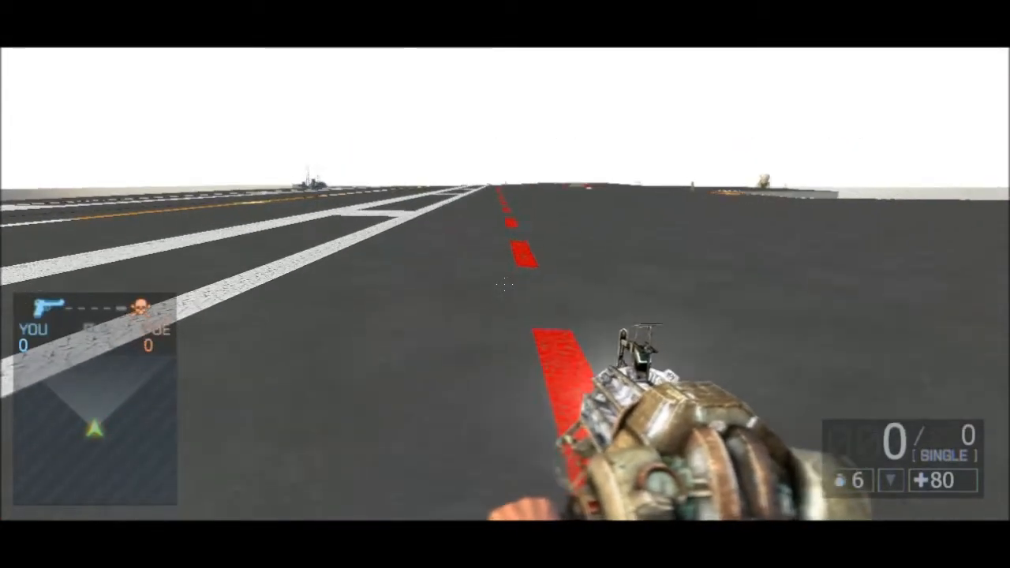
- Select the Thruster tool from the spawn menu's Construction tools
key("q")
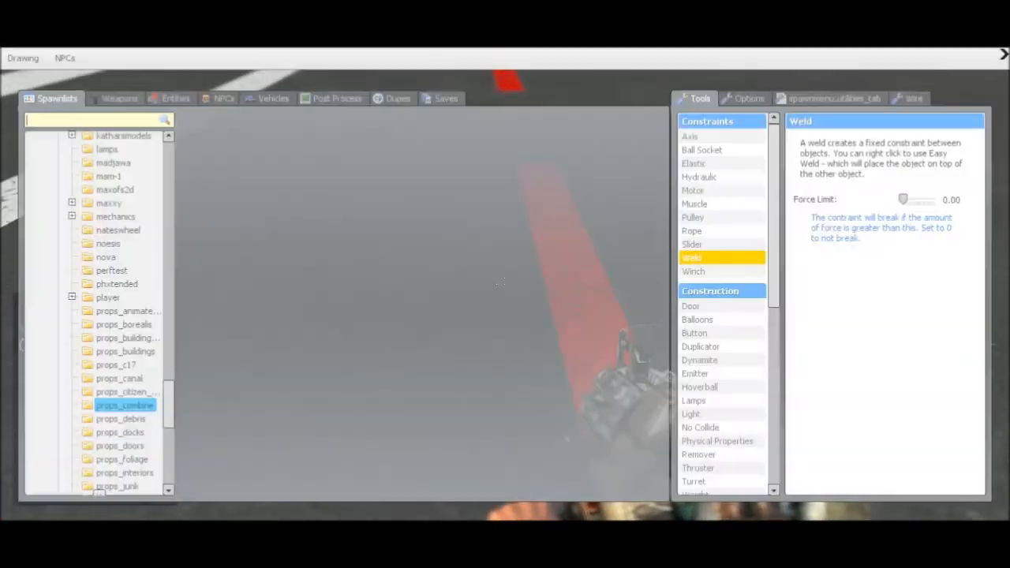
scroll("down", 3)
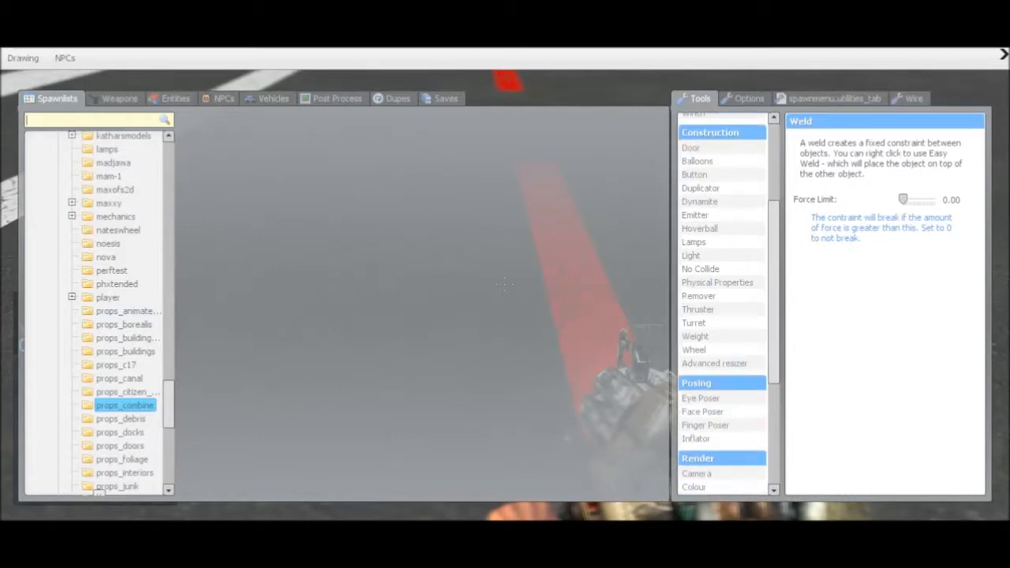
left_click(698, 310)
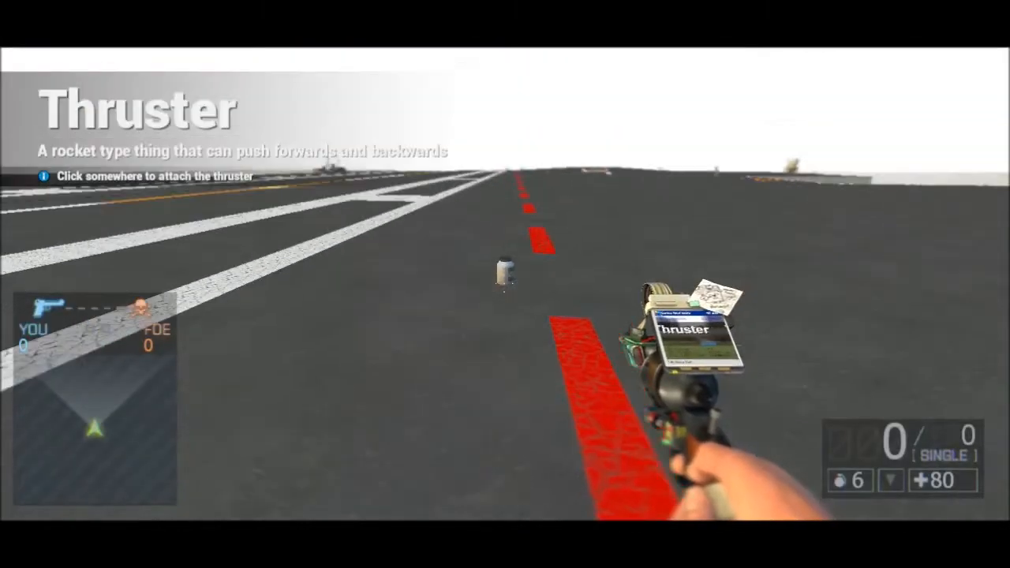
- Raise the Thruster force slider to 10000
key("q")
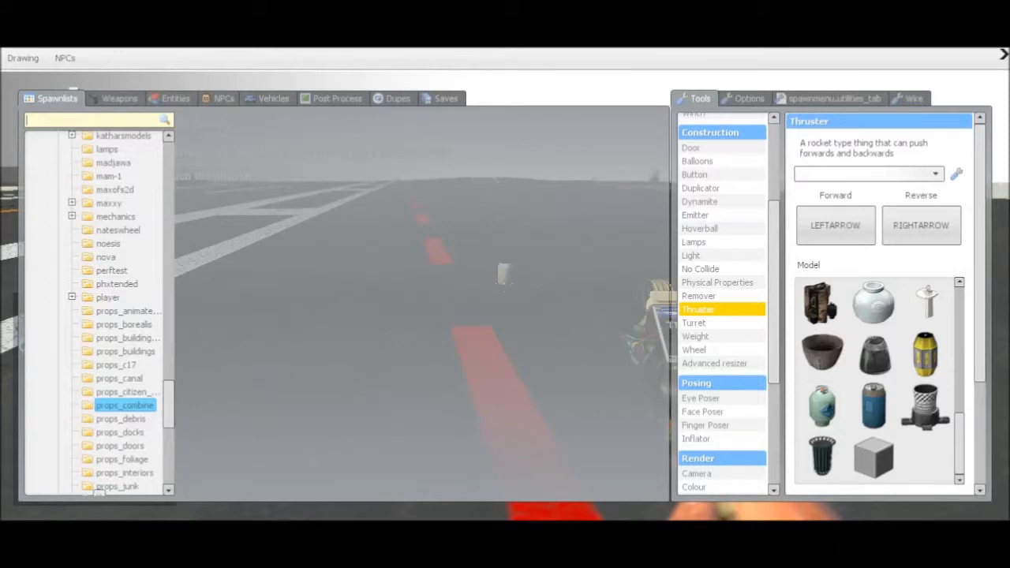
scroll("down", 3)
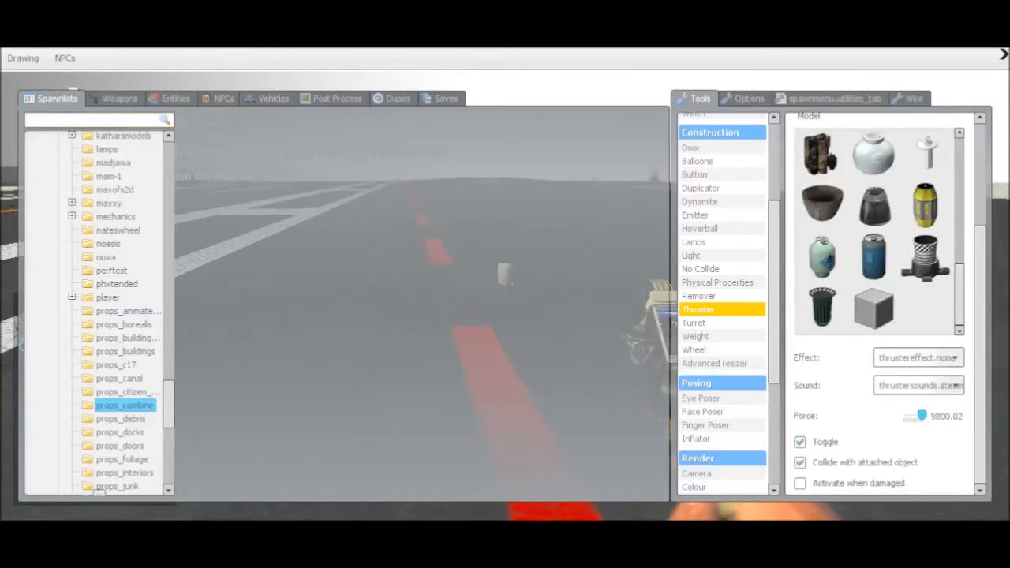
left_click_drag(911, 416, 923, 416)
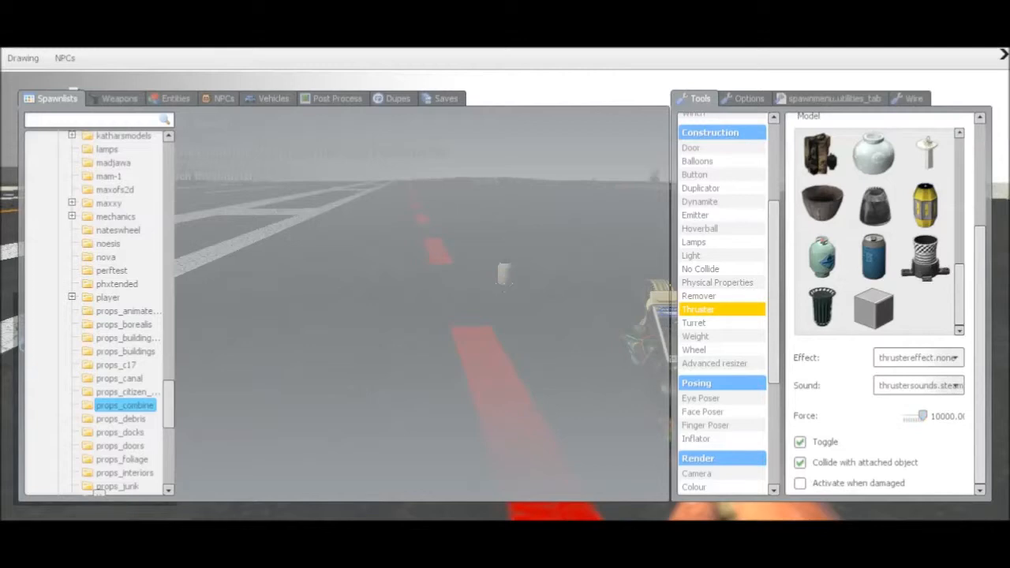